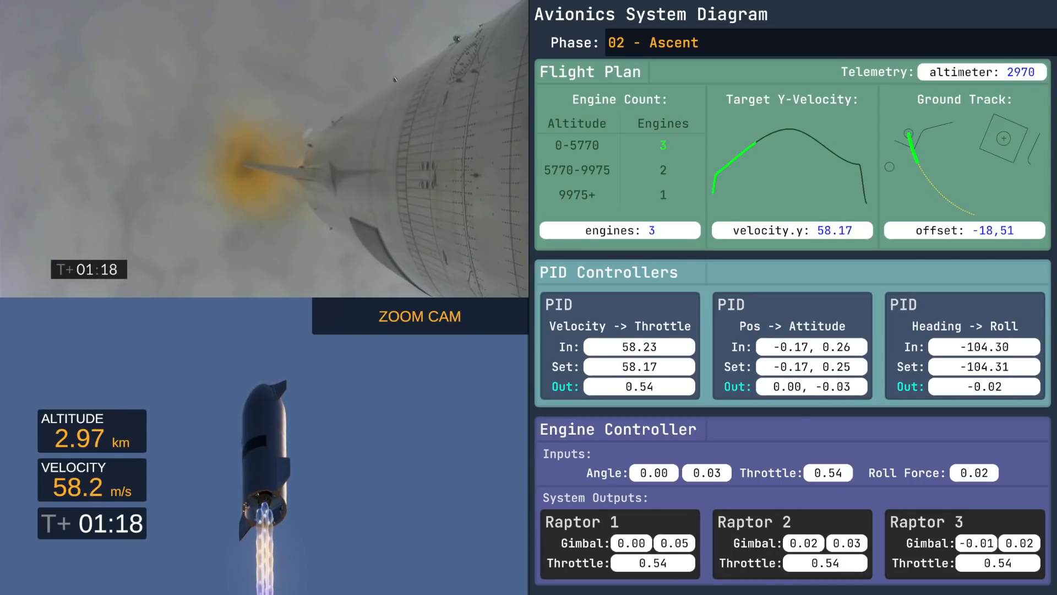
left_click(419, 316)
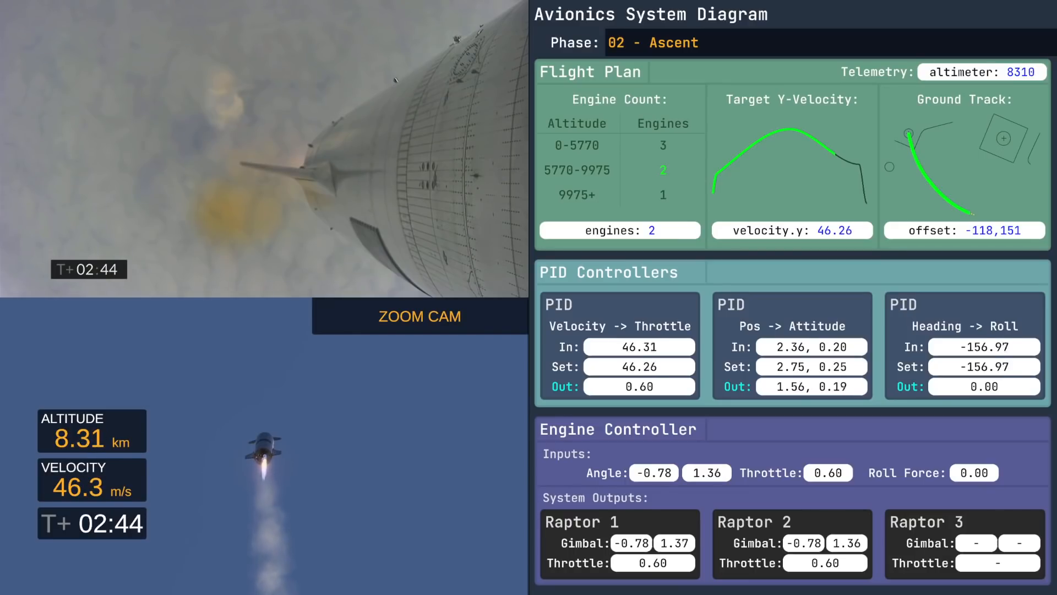
left_click(419, 316)
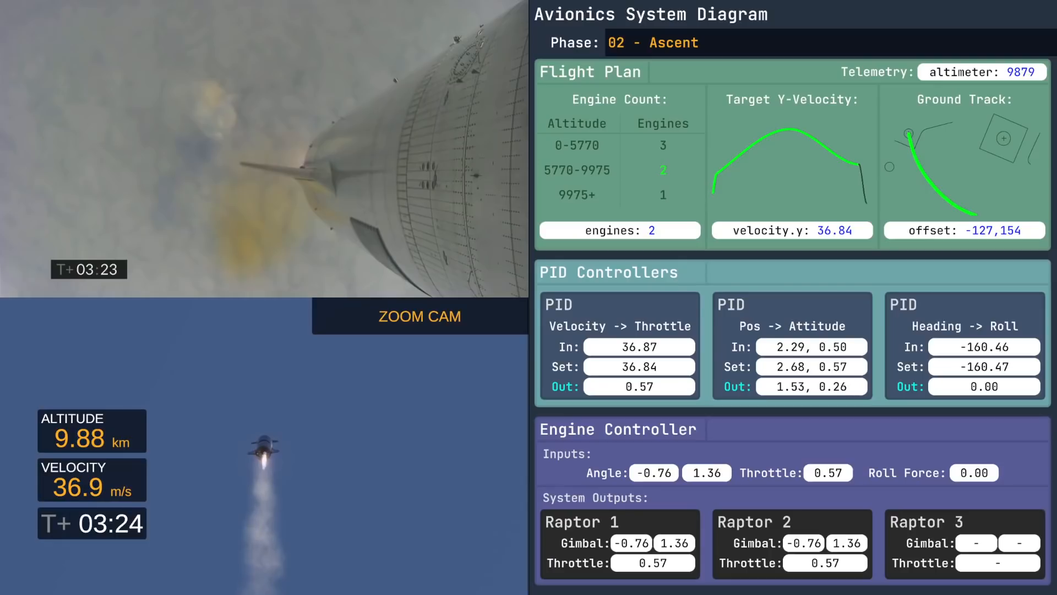
left_click(419, 316)
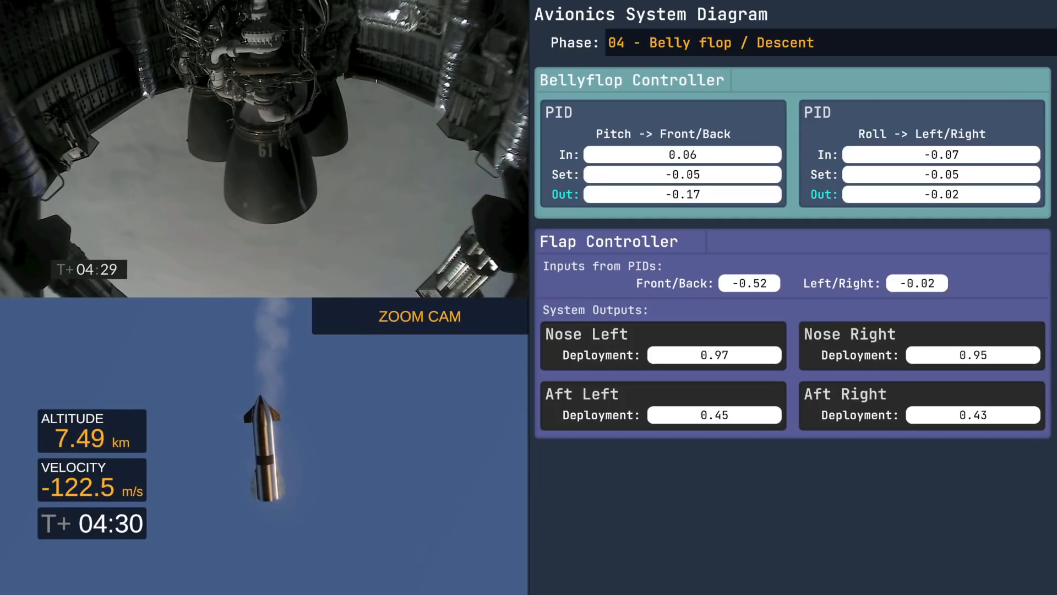
left_click(419, 316)
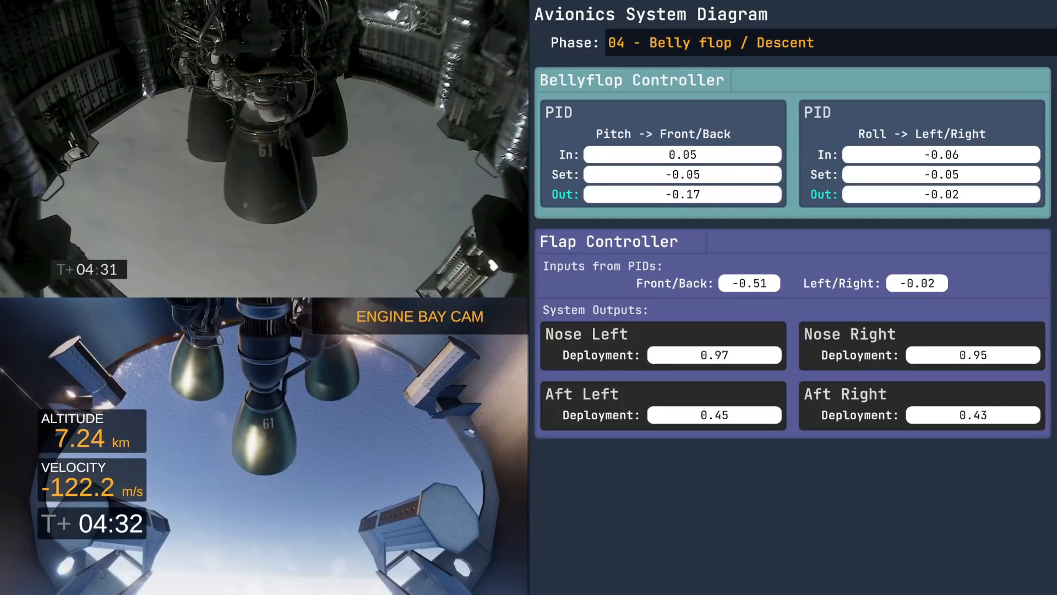